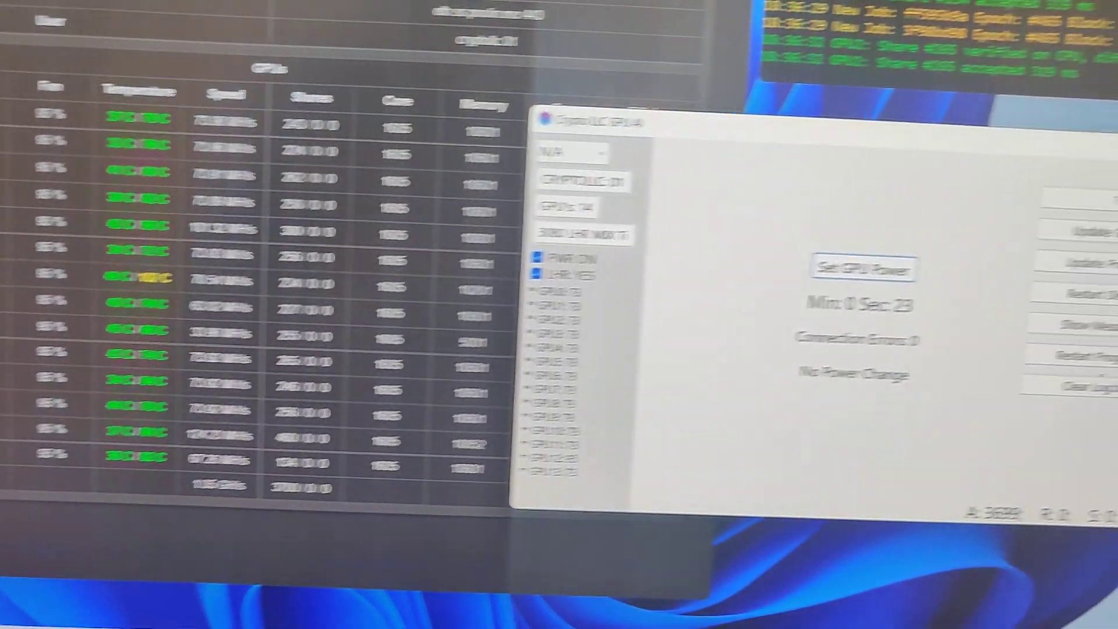
Step: Move the Crypto LLC GPU AI window aside to show the GMiner dashboard's GPU table
left_click(1039, 329)
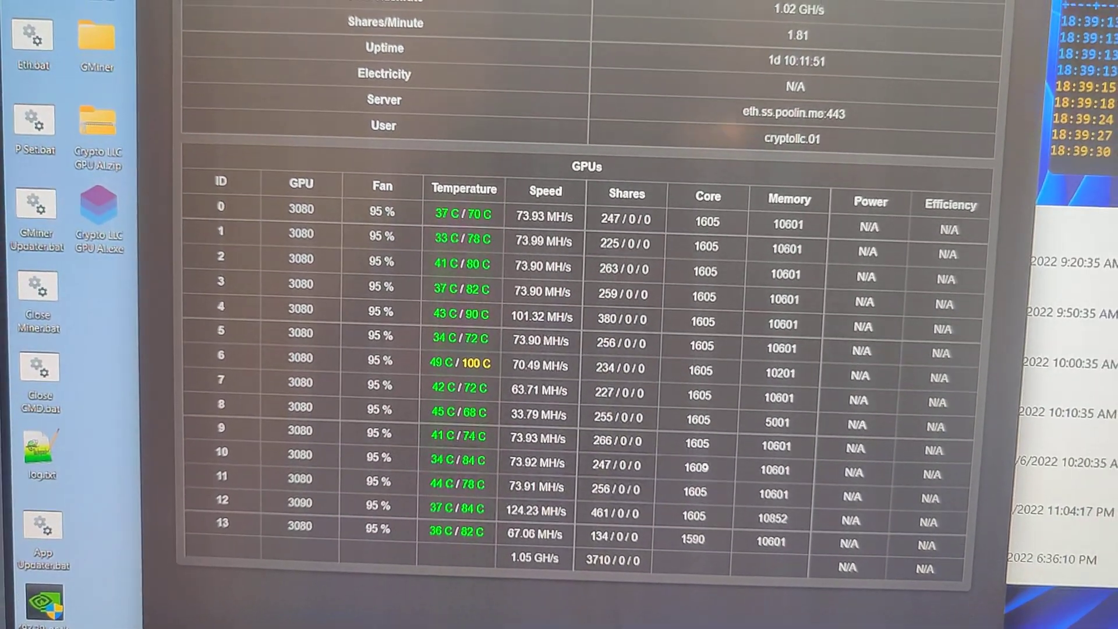
Step: Restore the Crypto LLC GPU AI window over the Brave dashboard
double_click(99, 207)
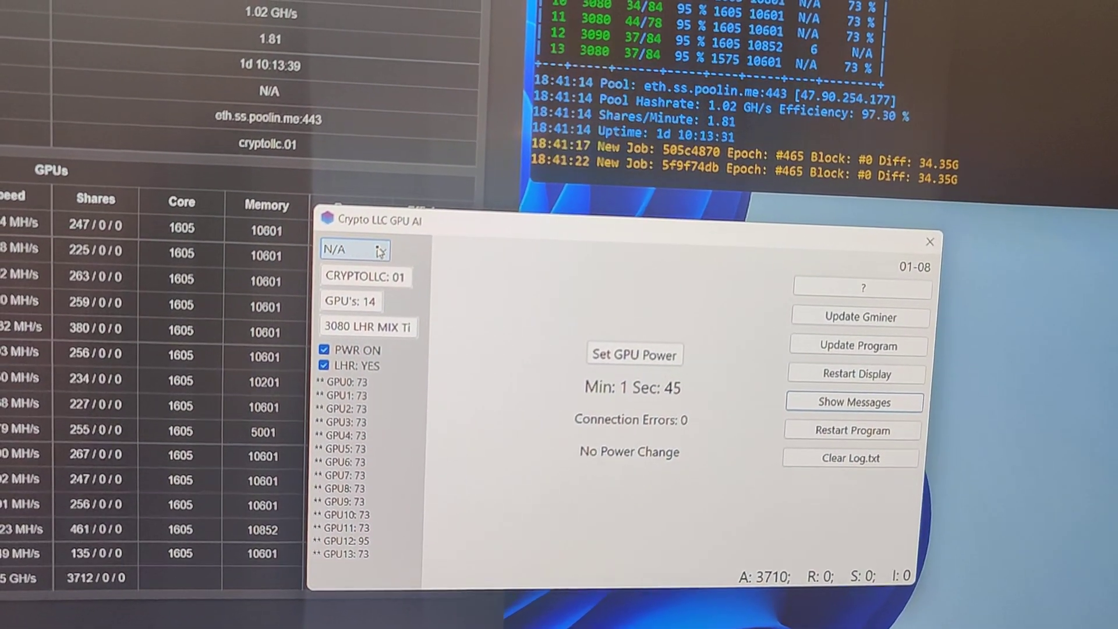
Step: Drop down the N/A power list showing limits from 100 down to 60 percent
left_click(378, 251)
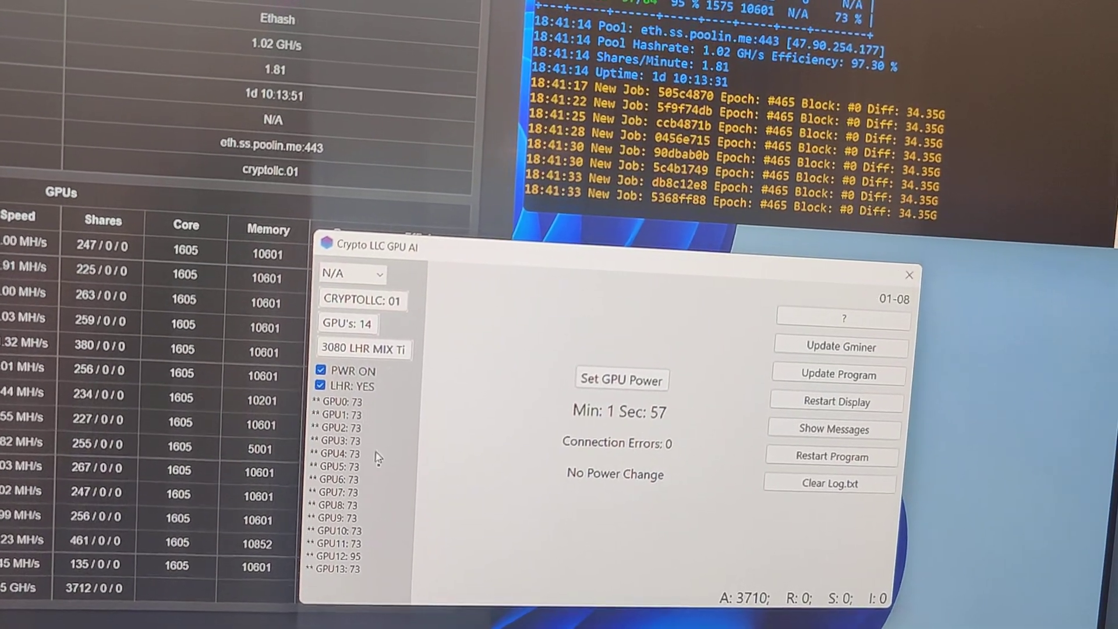
left_click(349, 274)
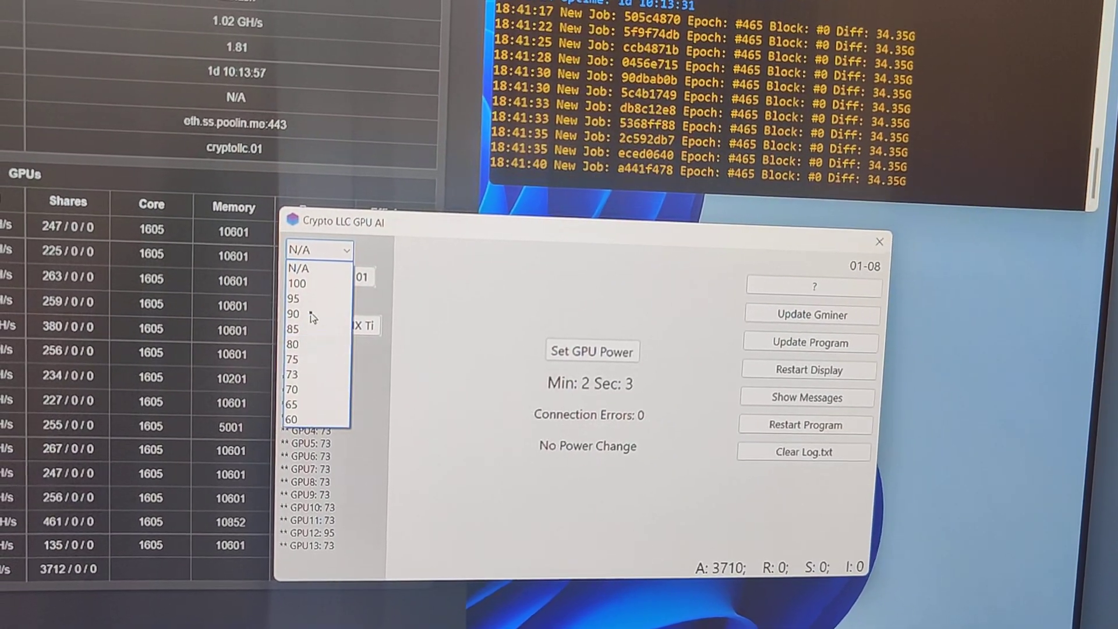
left_click(298, 268)
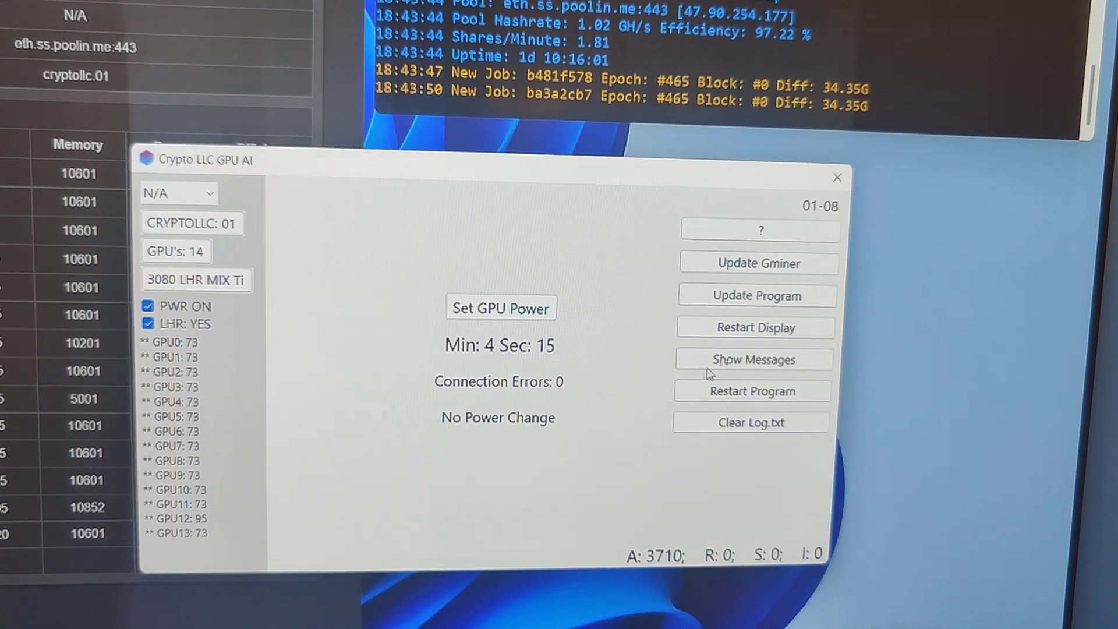
left_click(752, 359)
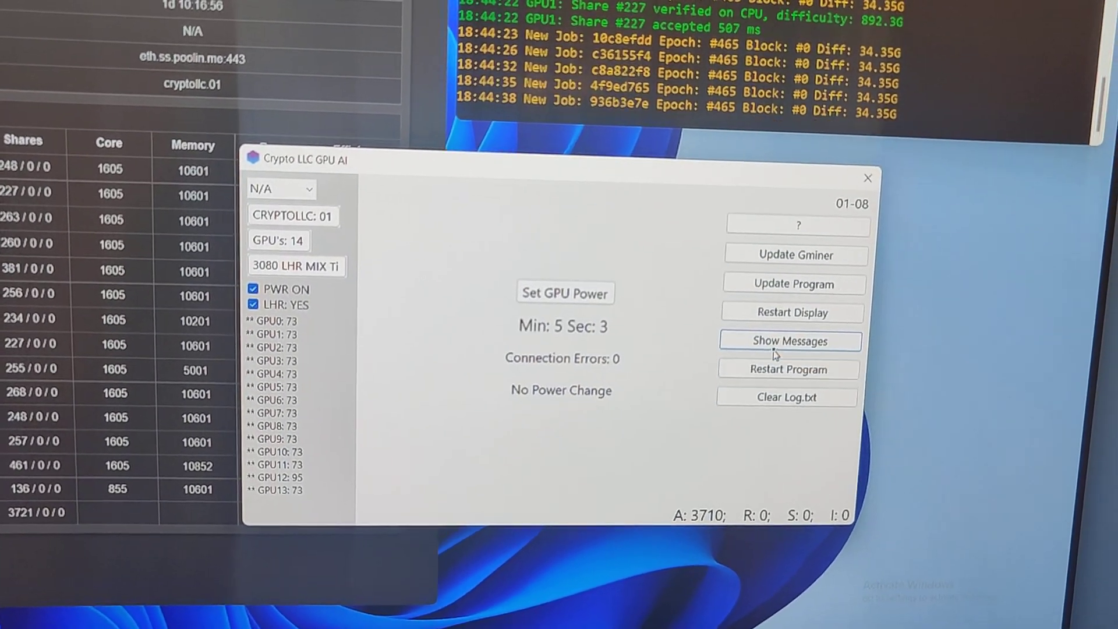
left_click(790, 341)
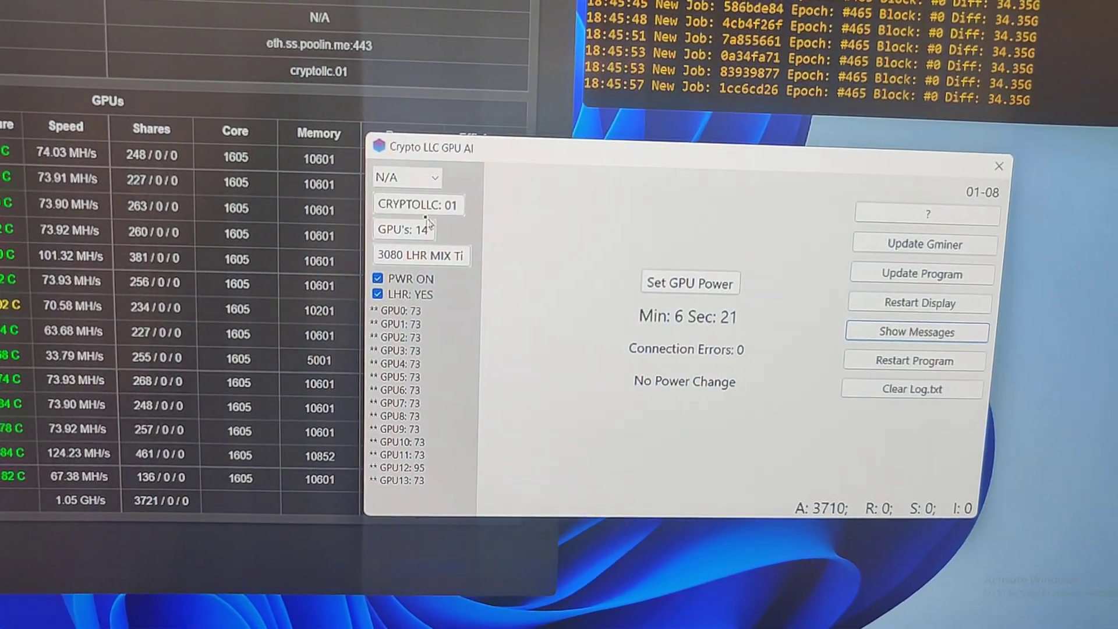
left_click(405, 229)
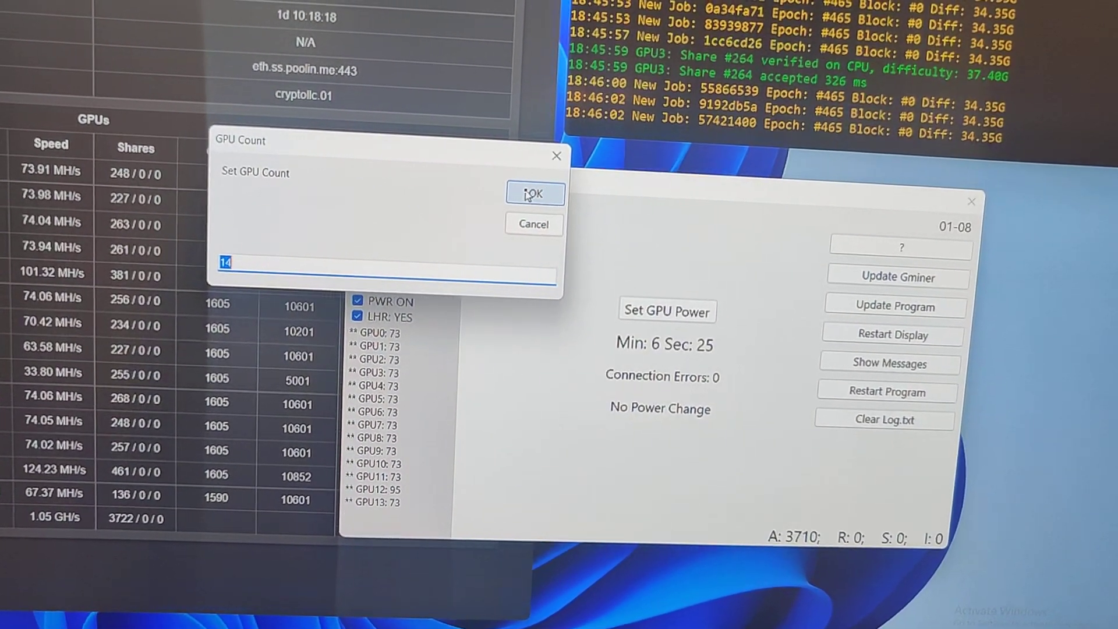
left_click(535, 193)
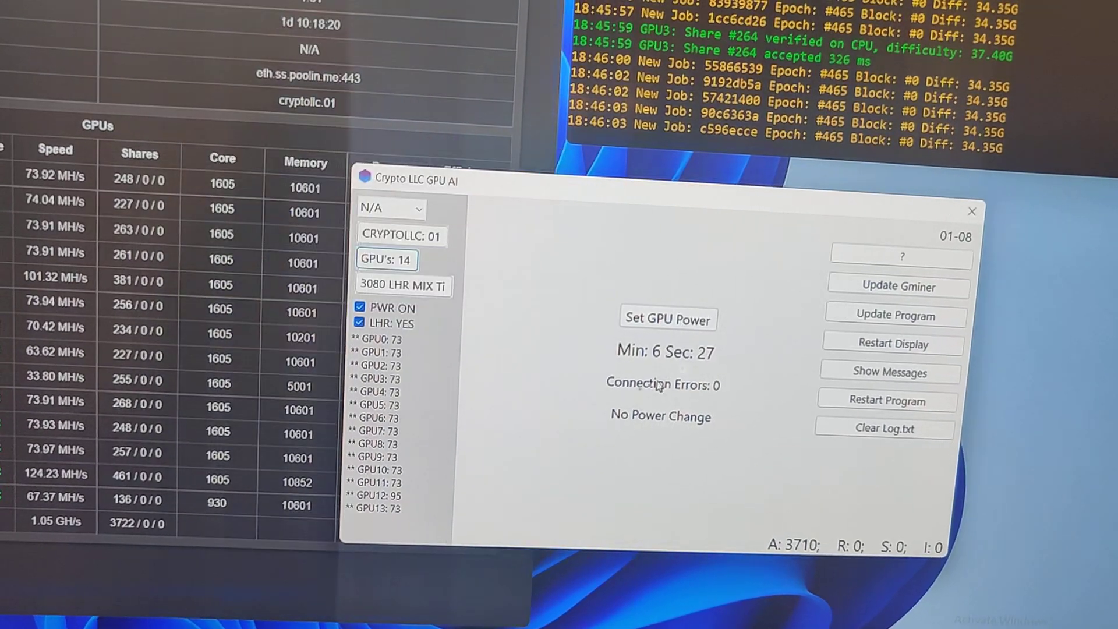